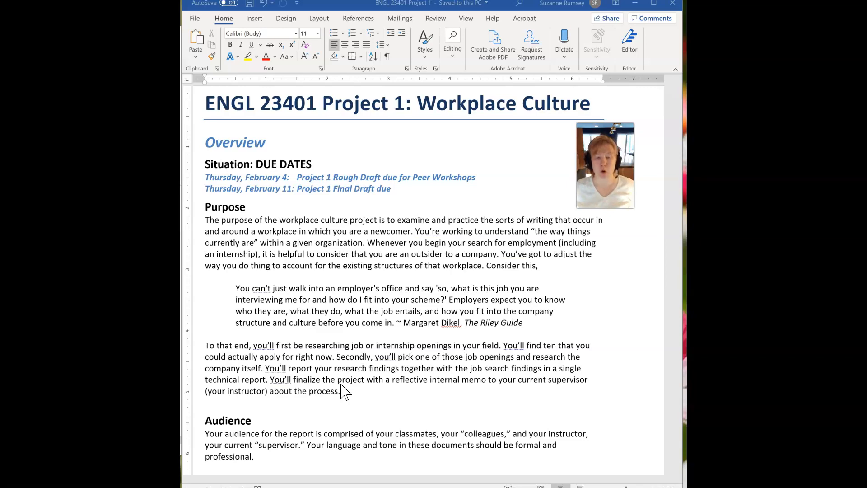
Scroll down to the Mode: Content and Form bullets and the Report Details heading
{"action": "scroll", "scroll_direction": "down", "scroll_amount": 3}
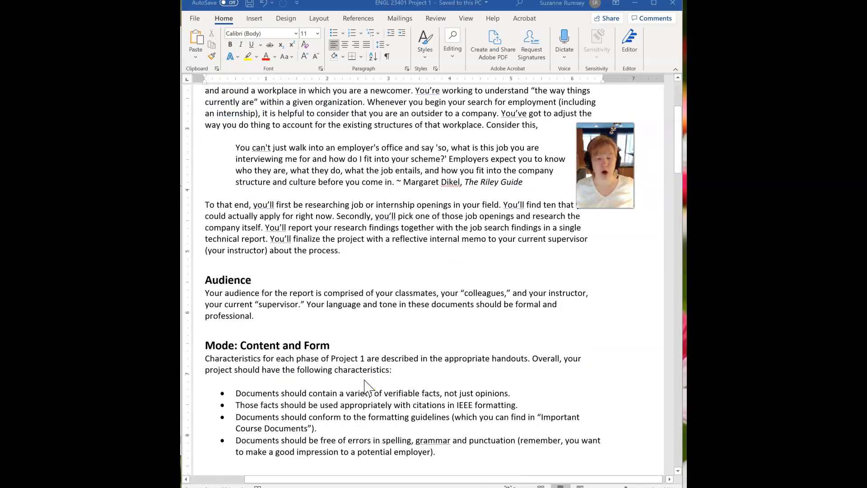
{"action": "scroll", "scroll_direction": "up", "scroll_amount": 3}
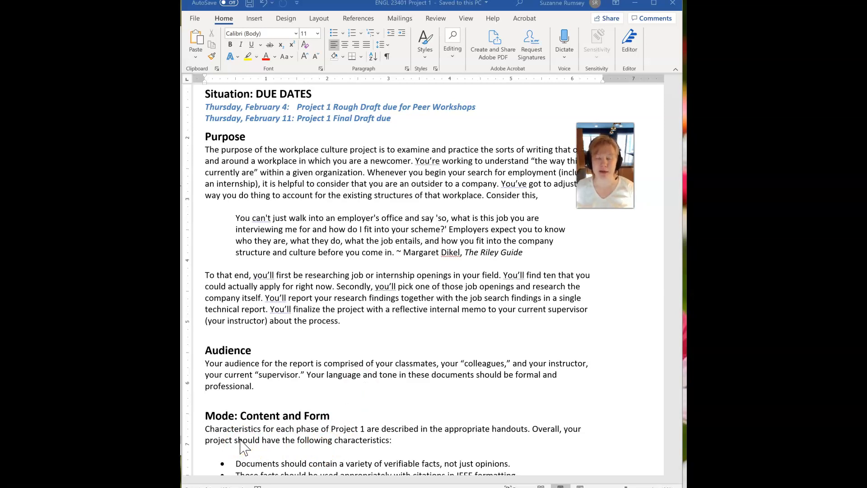
{"action": "mouse_move", "coordinate": [271, 428]}
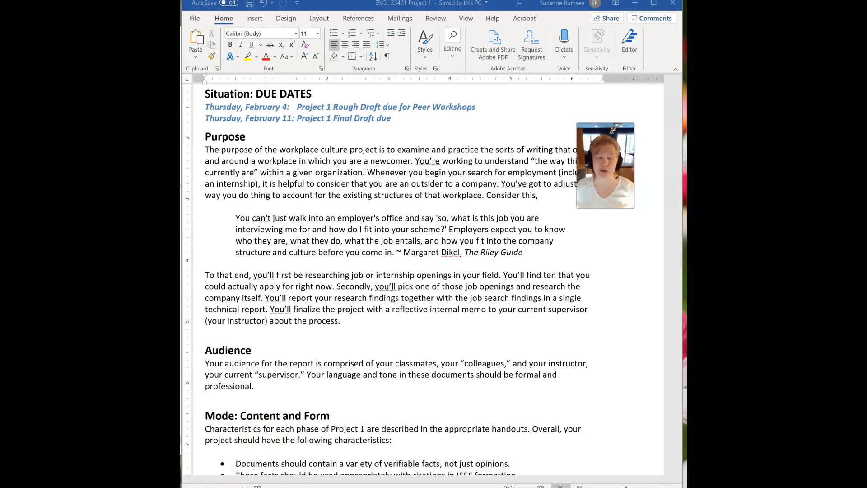
{"action": "mouse_move", "coordinate": [223, 425]}
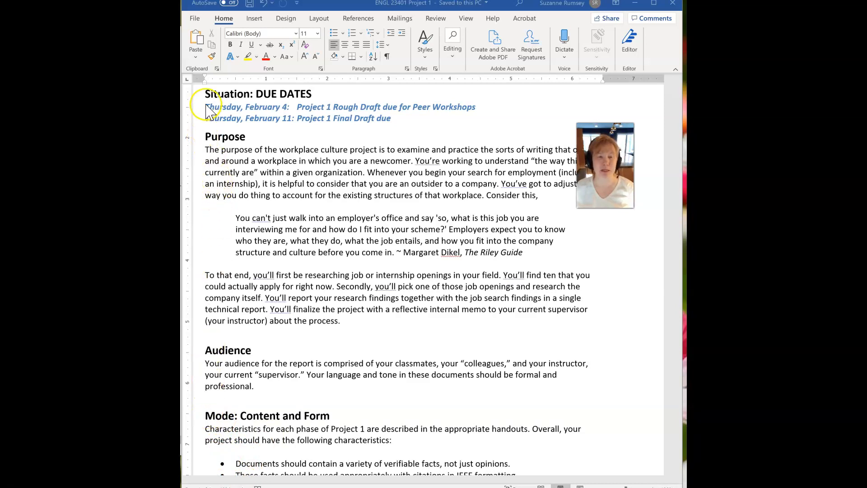
{"action": "mouse_move", "coordinate": [354, 353]}
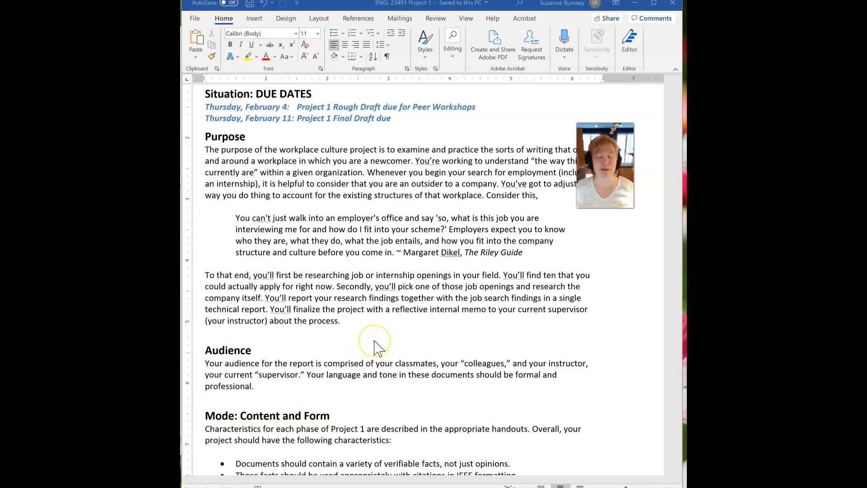
{"action": "scroll", "scroll_direction": "down", "scroll_amount": 3}
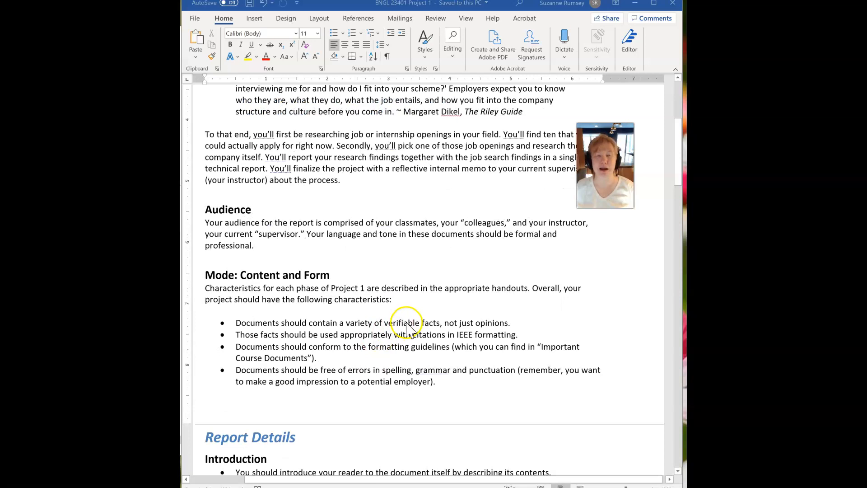
{"action": "mouse_move", "coordinate": [407, 329]}
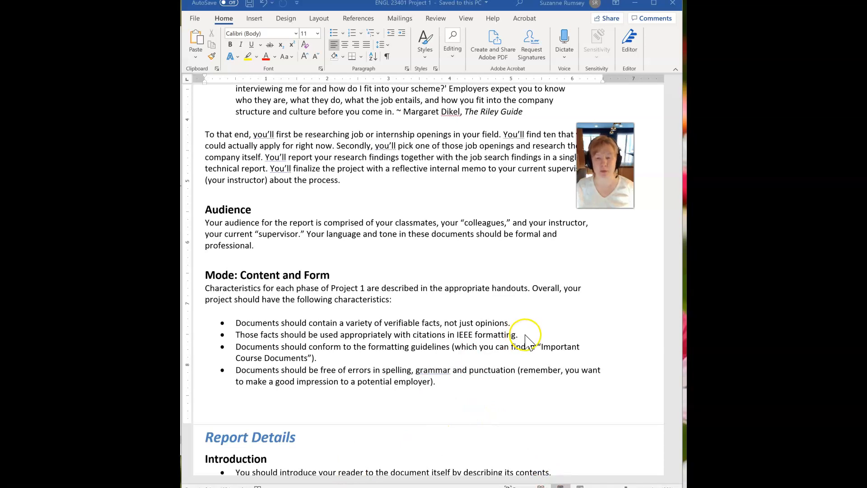
{"action": "scroll", "scroll_direction": "down", "scroll_amount": 3}
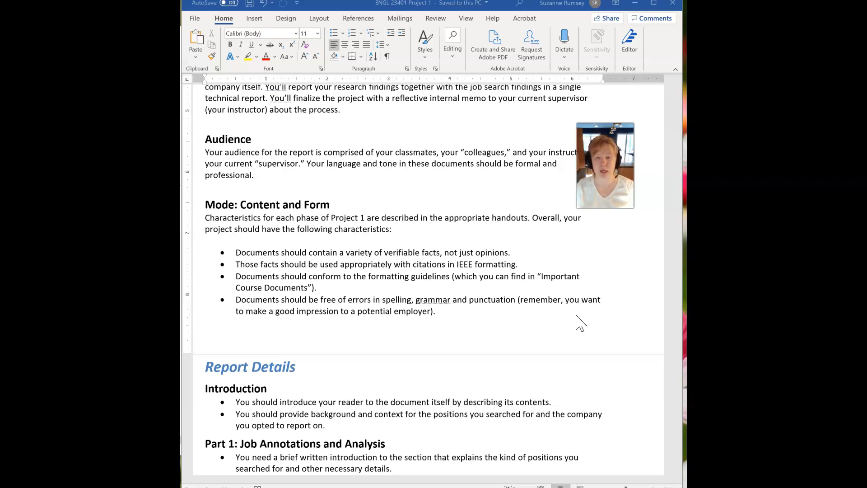
{"action": "mouse_move", "coordinate": [639, 312]}
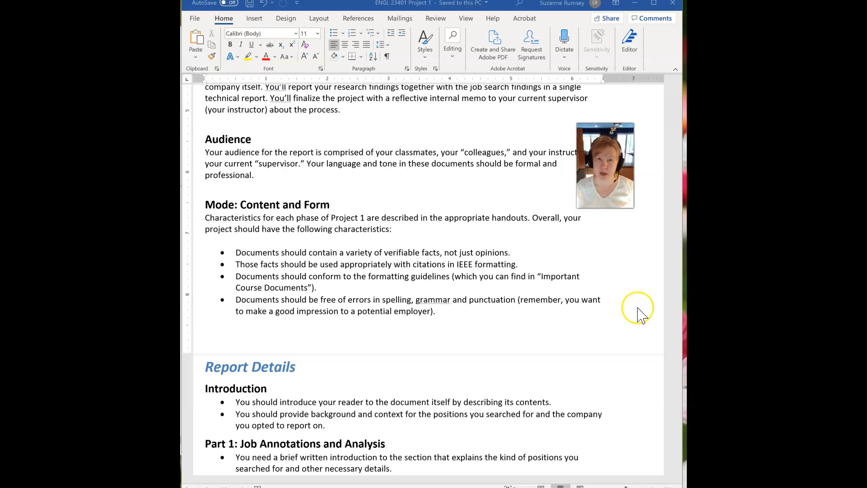
{"action": "mouse_move", "coordinate": [651, 348]}
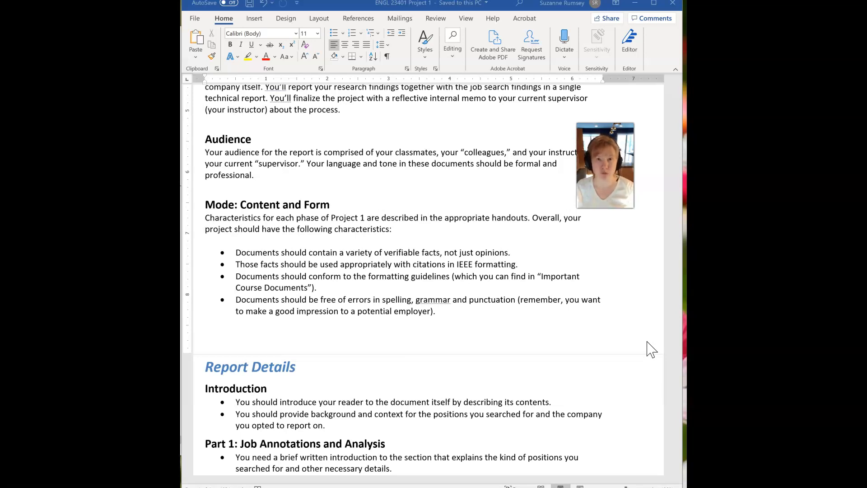
Scroll down so Part 1: Job Annotations and Analysis and the start of Part 2 are readable
{"action": "scroll", "scroll_direction": "down", "scroll_amount": 3}
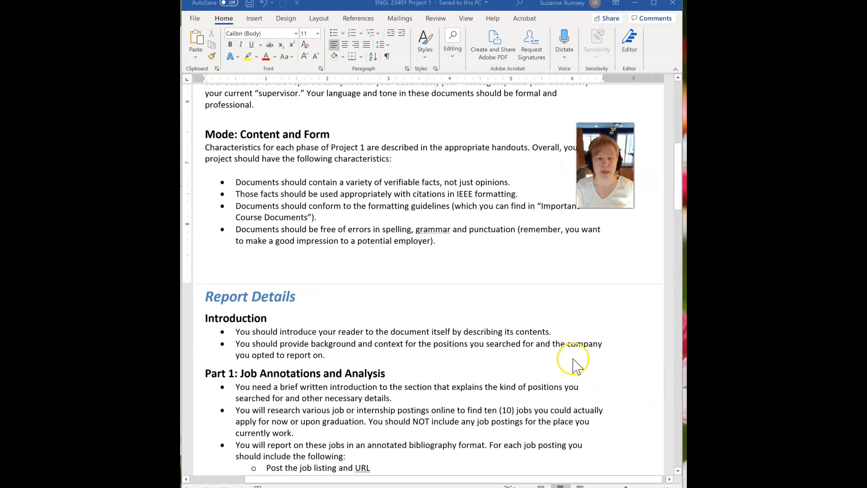
{"action": "scroll", "scroll_direction": "down", "scroll_amount": 3}
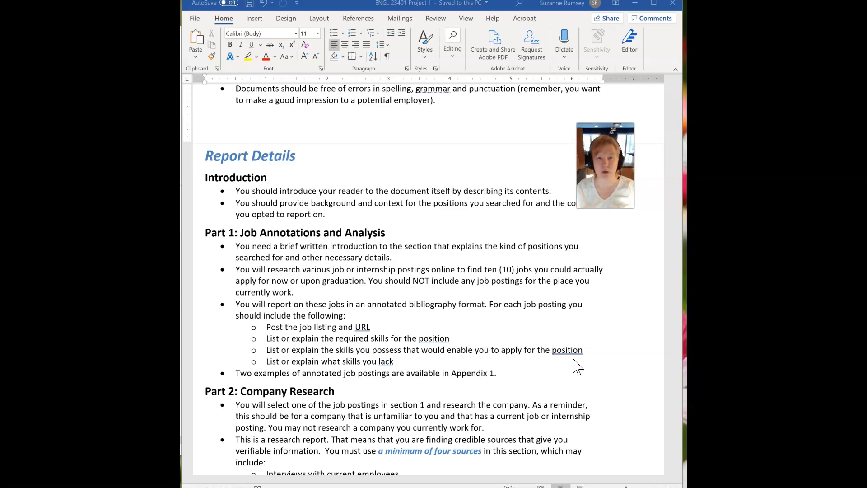
Scroll down to Part 2: Company Research with its four-source list and IEEE citation note
{"action": "scroll", "scroll_direction": "down", "scroll_amount": 3}
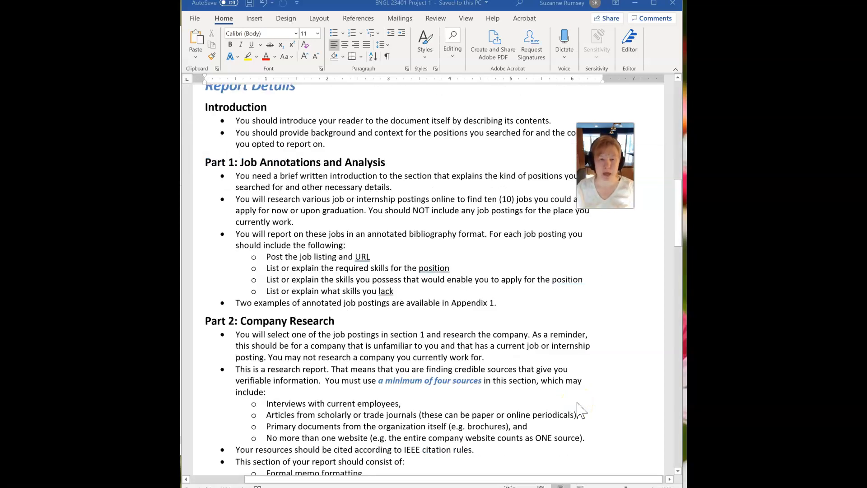
{"action": "mouse_move", "coordinate": [586, 407]}
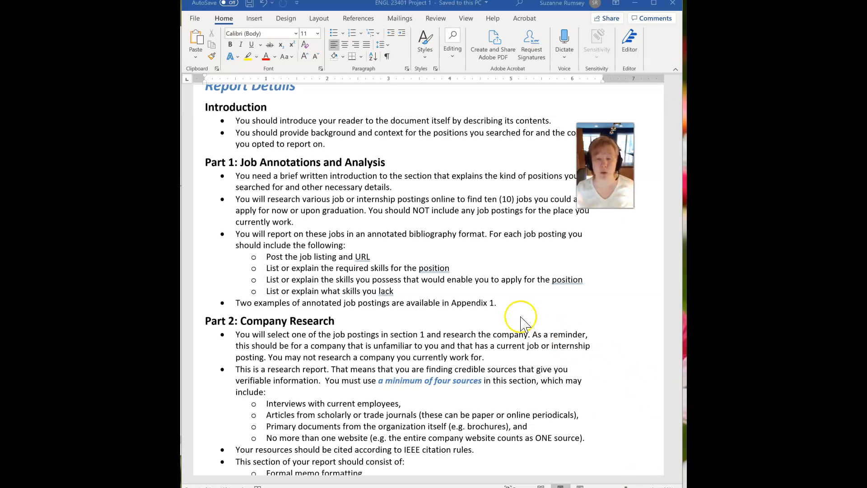
Scroll past the Conclusion to Appendix 1, Job Annotation Example 1 (Instructional Media Support)
{"action": "scroll", "scroll_direction": "down", "scroll_amount": 3}
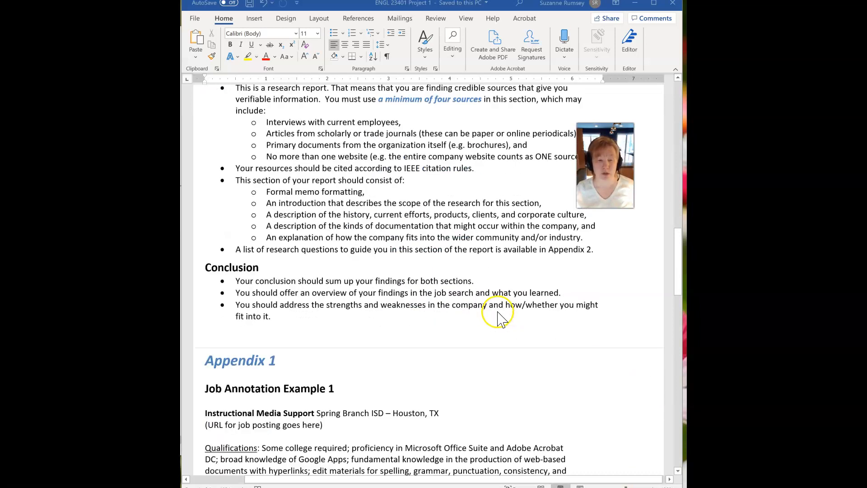
{"action": "scroll", "scroll_direction": "down", "scroll_amount": 3}
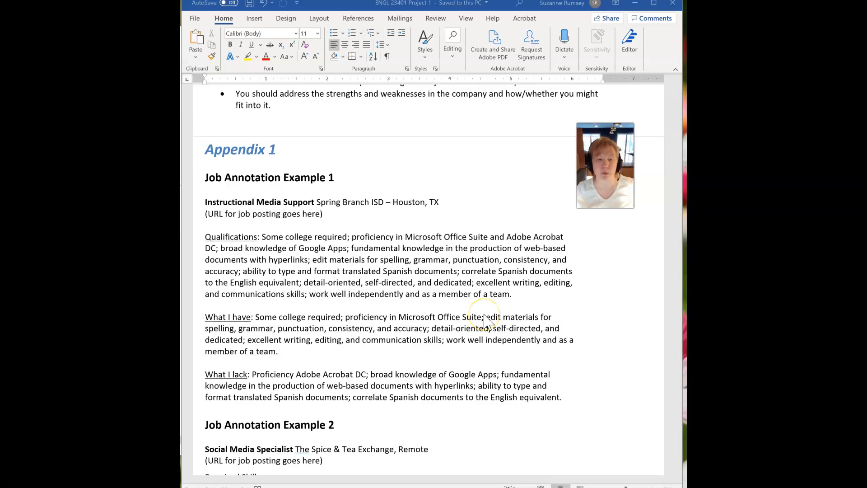
{"action": "mouse_move", "coordinate": [302, 218]}
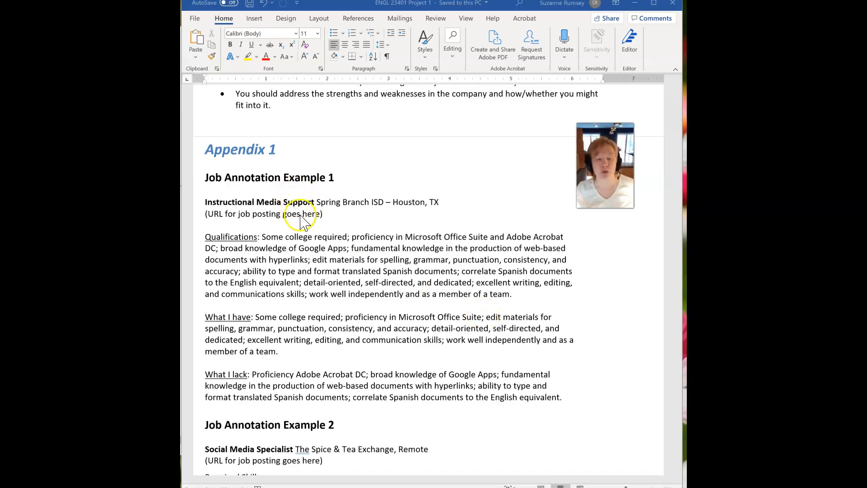
{"action": "mouse_move", "coordinate": [216, 205]}
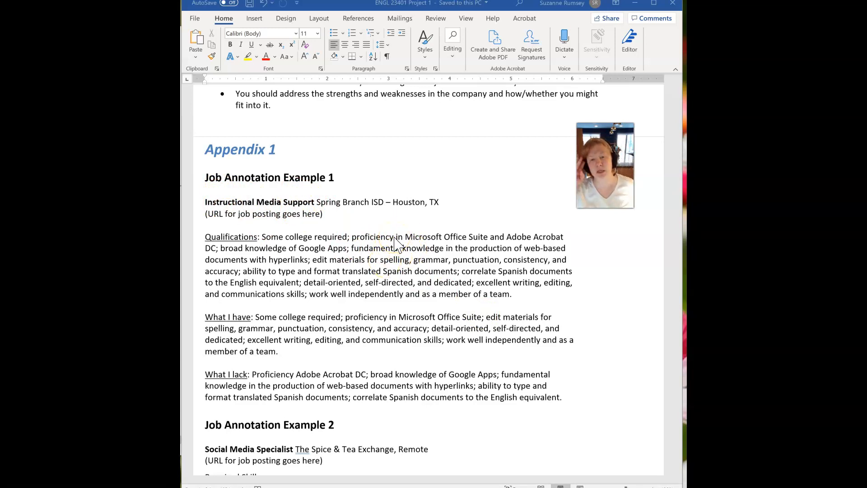
{"action": "mouse_move", "coordinate": [258, 250]}
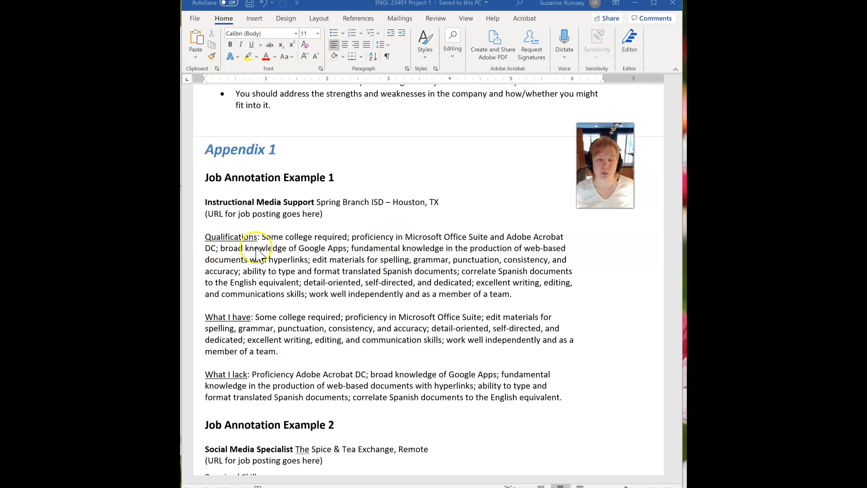
{"action": "mouse_move", "coordinate": [373, 272]}
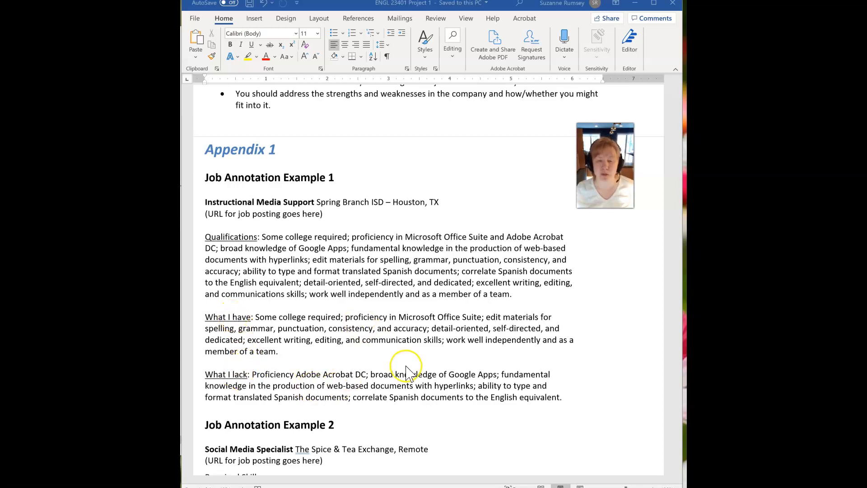
Scroll through Example 2's required skills, then back up to Part 2: Company Research and the Conclusion
{"action": "scroll", "scroll_direction": "down", "scroll_amount": 3}
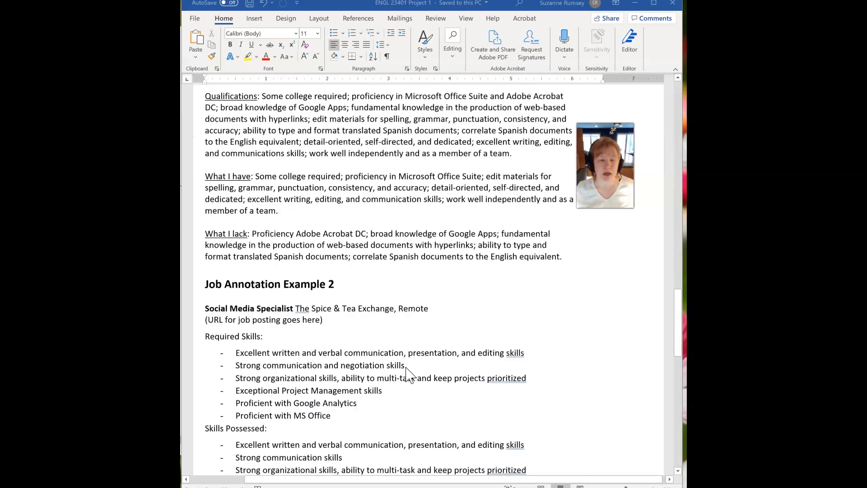
{"action": "scroll", "scroll_direction": "down", "scroll_amount": 3}
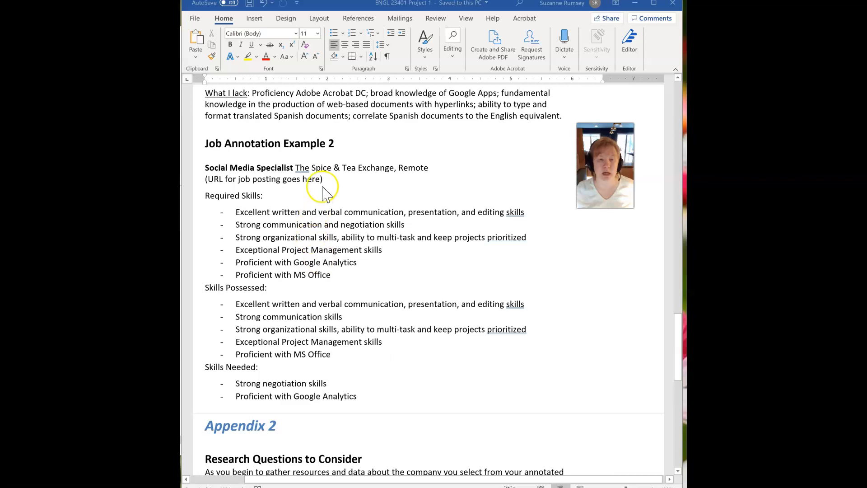
{"action": "mouse_move", "coordinate": [245, 216]}
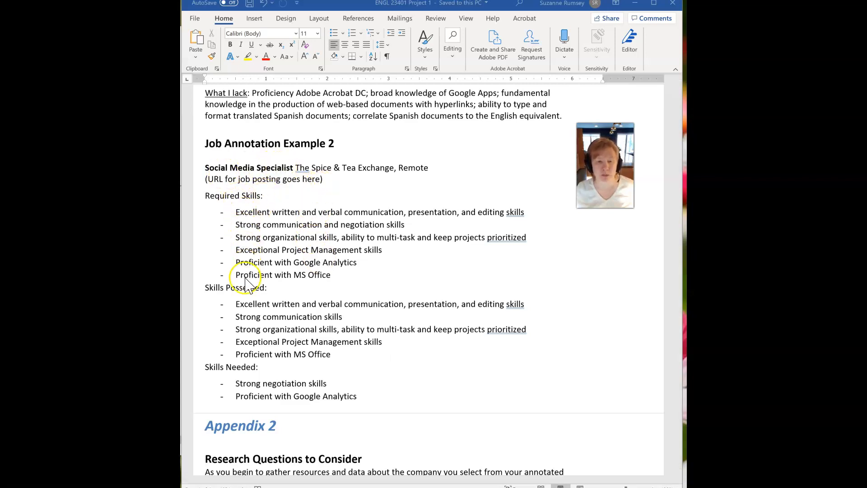
{"action": "scroll", "scroll_direction": "up", "scroll_amount": 3}
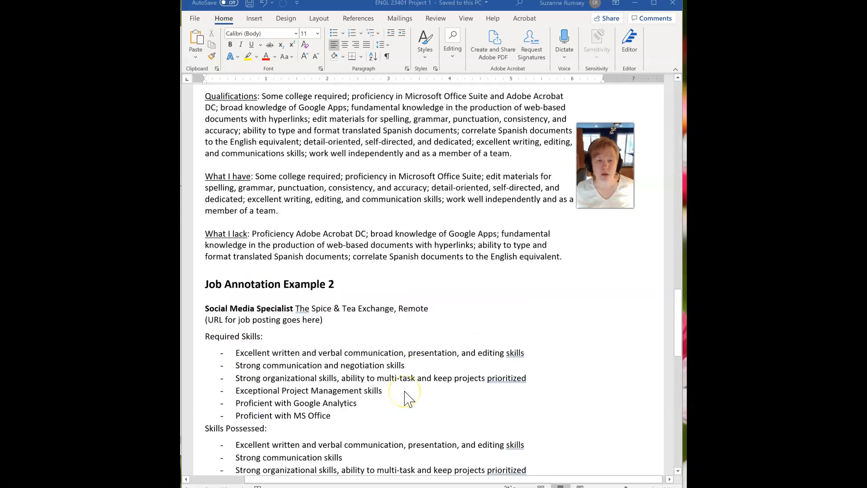
{"action": "scroll", "scroll_direction": "up", "scroll_amount": 3}
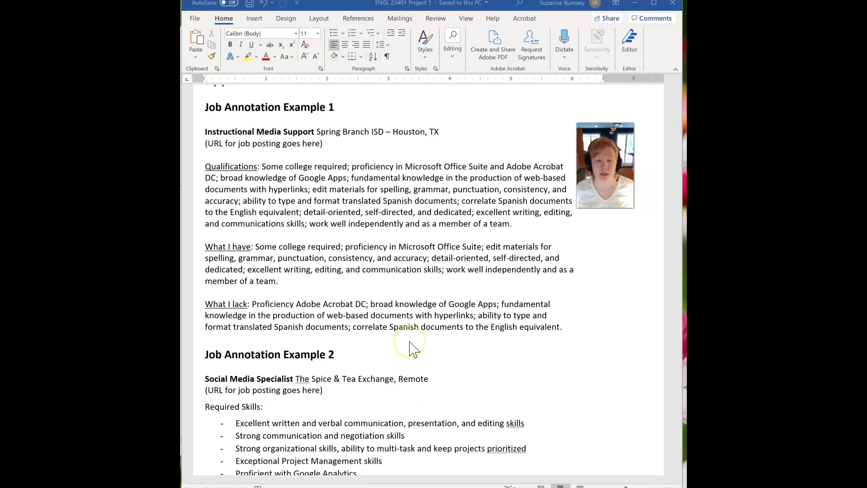
{"action": "scroll", "scroll_direction": "up", "scroll_amount": 3}
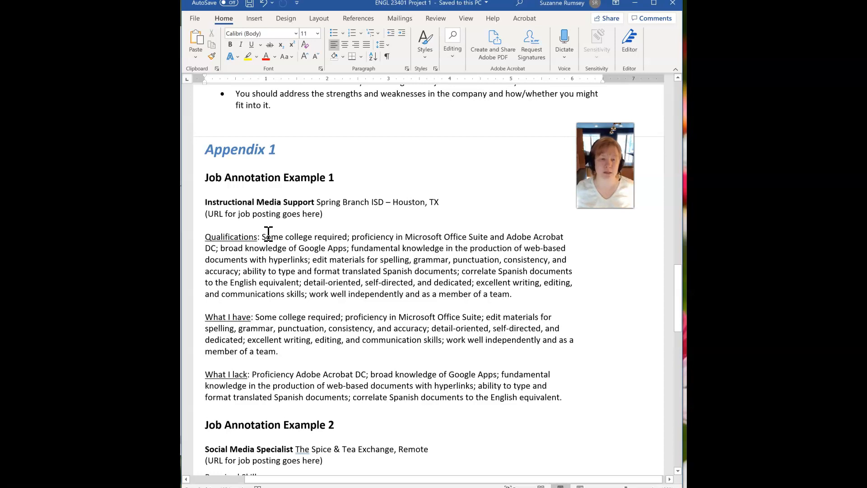
{"action": "mouse_move", "coordinate": [331, 183]}
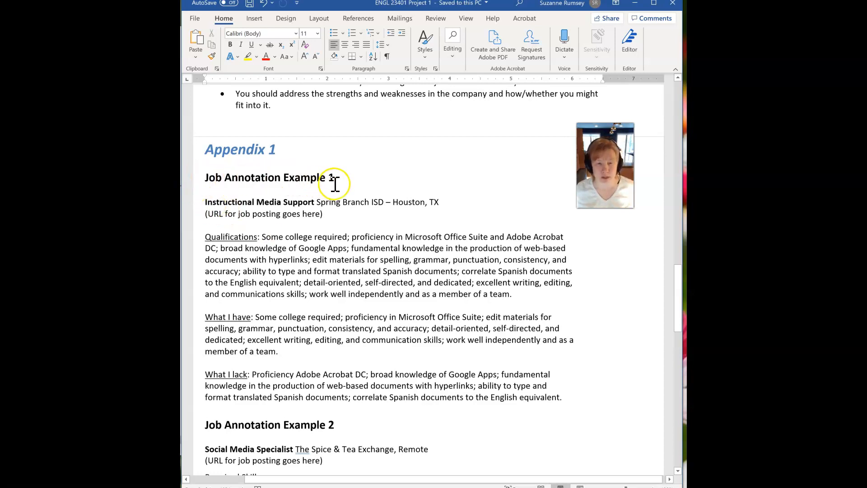
{"action": "mouse_move", "coordinate": [312, 330]}
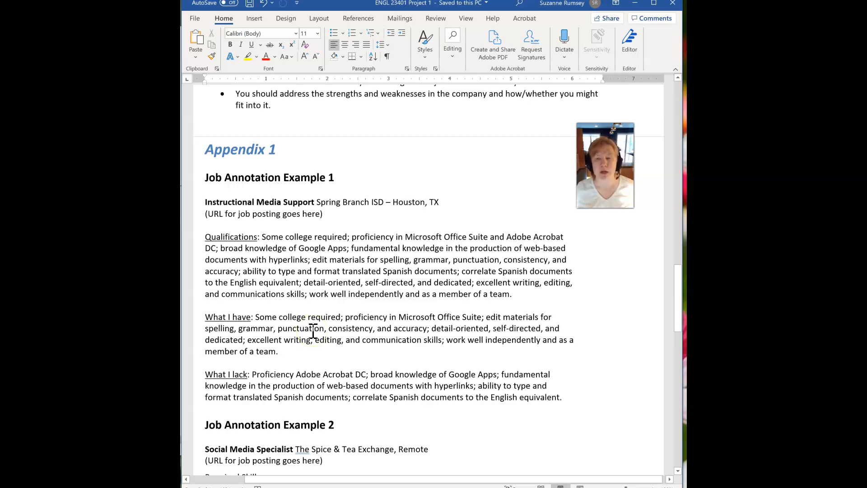
{"action": "scroll", "scroll_direction": "down", "scroll_amount": 3}
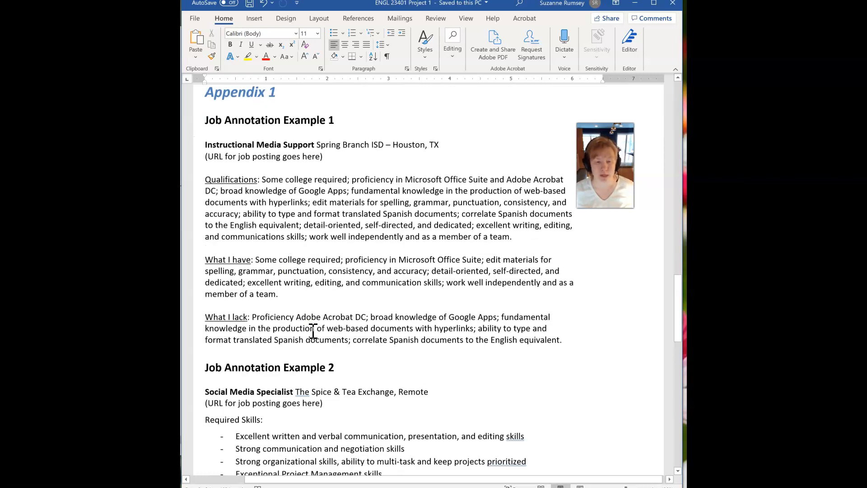
{"action": "scroll", "scroll_direction": "down", "scroll_amount": 3}
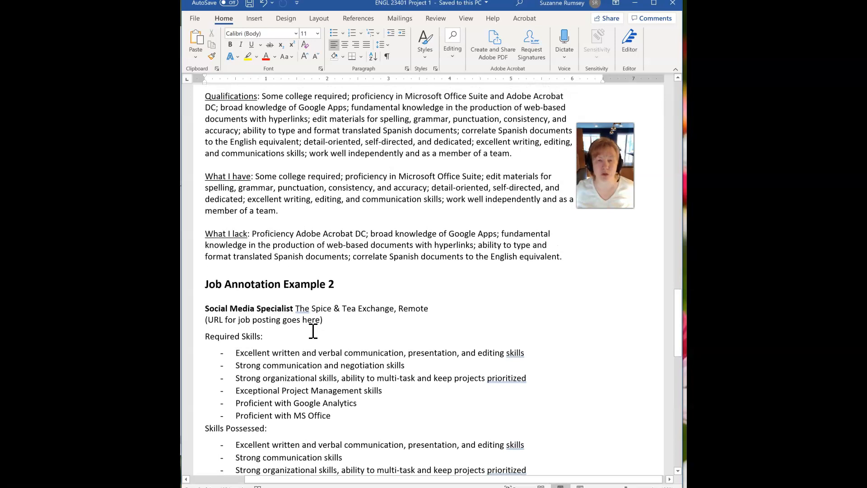
{"action": "scroll", "scroll_direction": "up", "scroll_amount": 3}
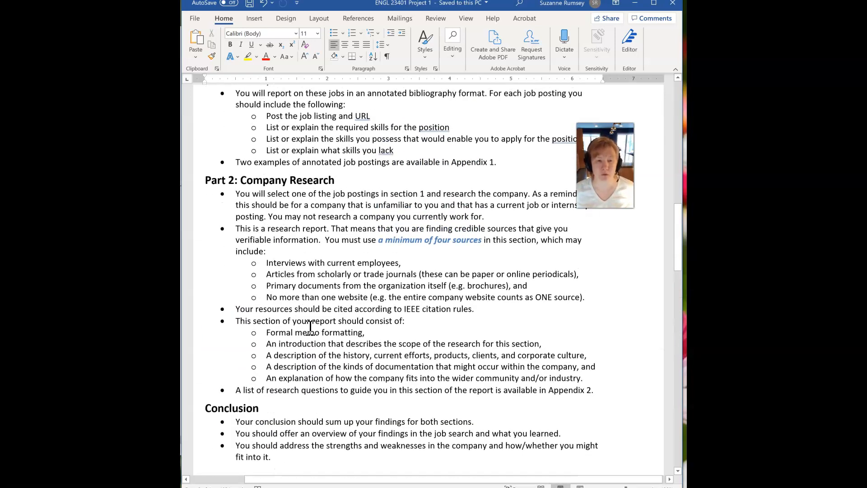
{"action": "scroll", "scroll_direction": "down", "scroll_amount": 3}
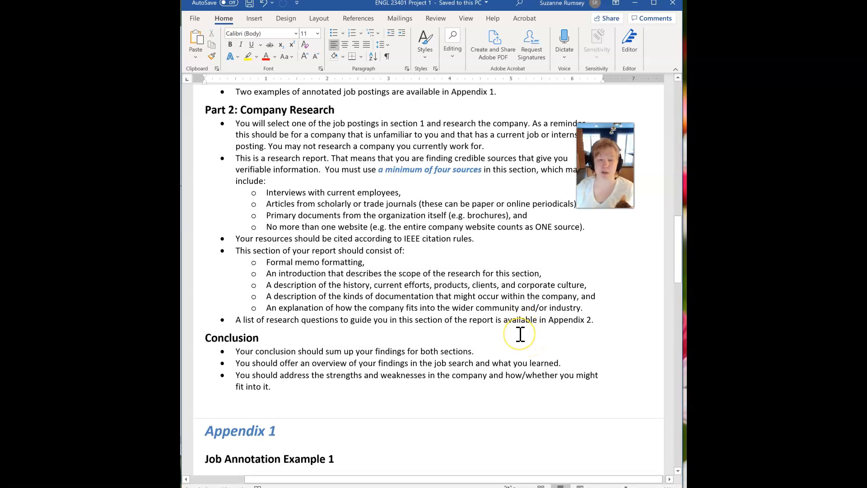
{"action": "mouse_move", "coordinate": [486, 320]}
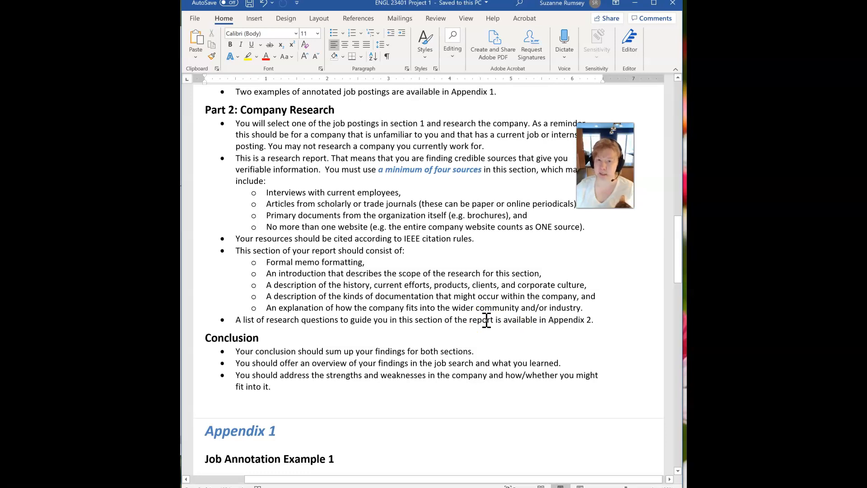
{"action": "mouse_move", "coordinate": [415, 278]}
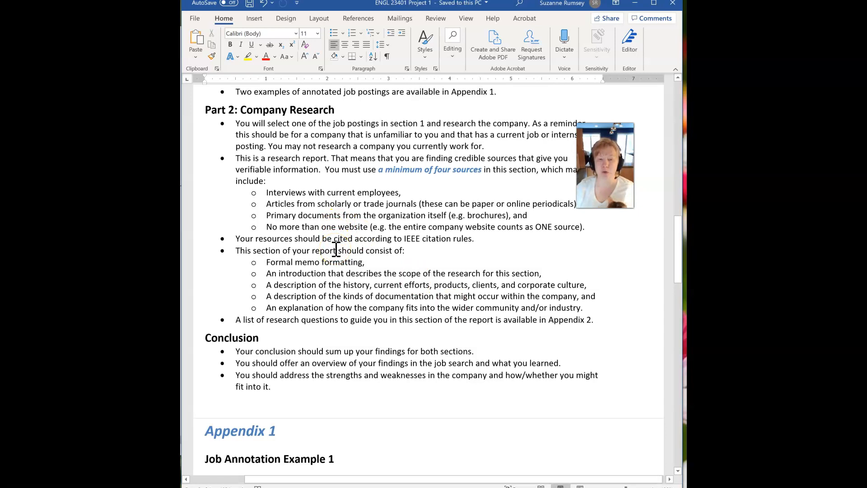
{"action": "mouse_move", "coordinate": [269, 263]}
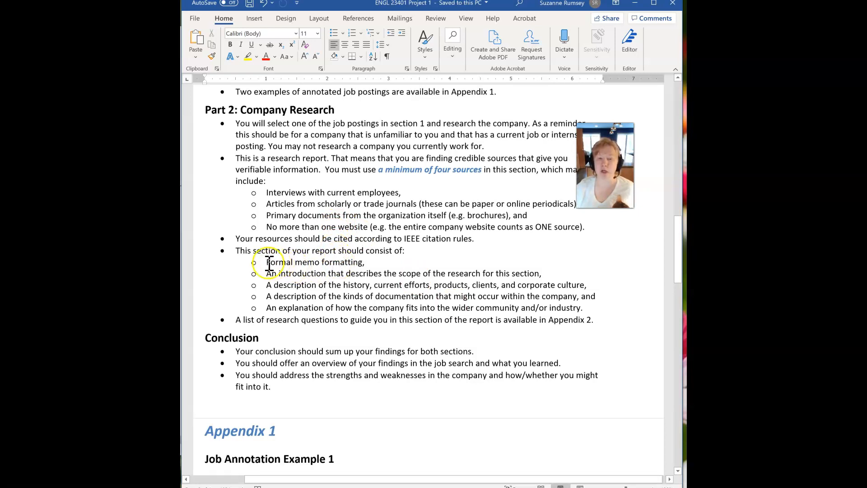
{"action": "mouse_move", "coordinate": [357, 274]}
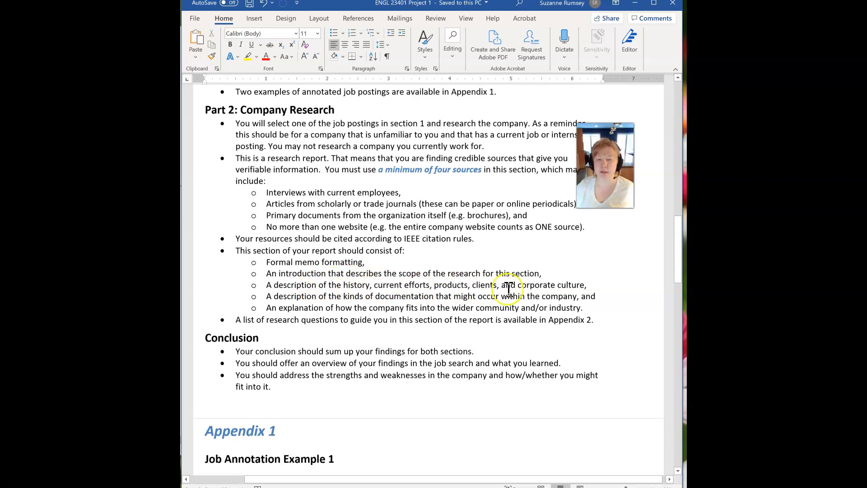
{"action": "mouse_move", "coordinate": [297, 296]}
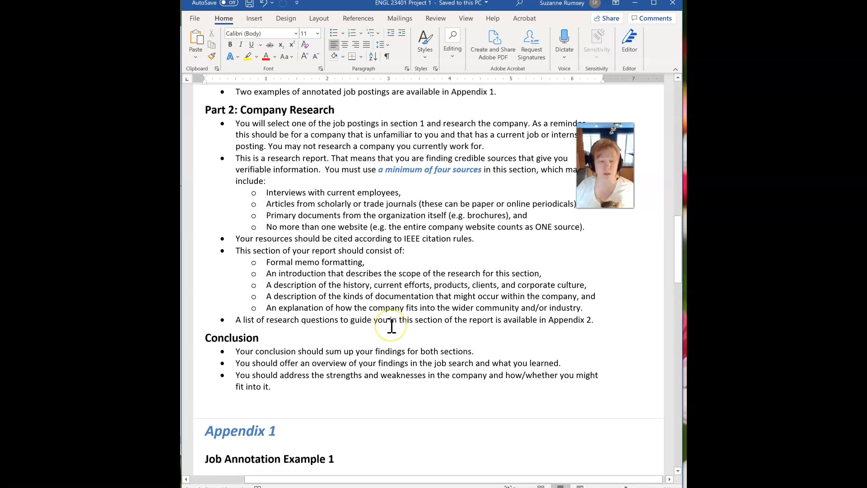
Scroll down to Appendix 2's Research Questions to Consider list
{"action": "scroll", "scroll_direction": "down", "scroll_amount": 3}
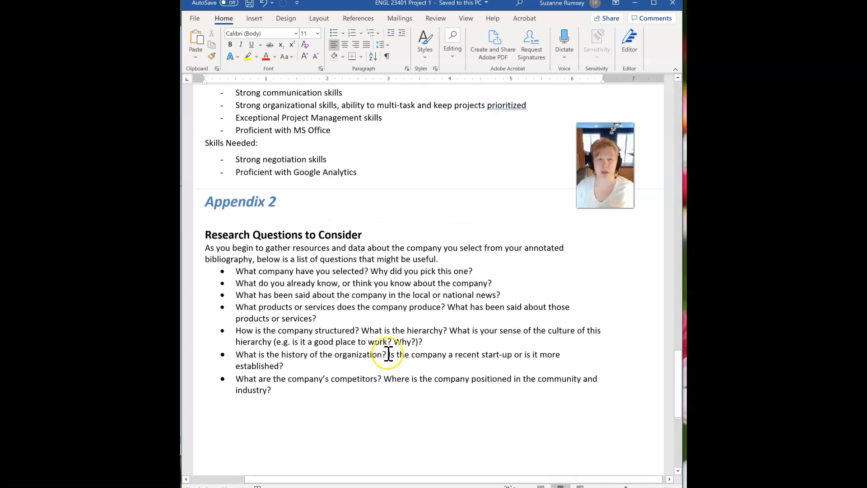
Scroll up past Appendix 1 to Part 2: Company Research and the Conclusion
{"action": "scroll", "scroll_direction": "up", "scroll_amount": 3}
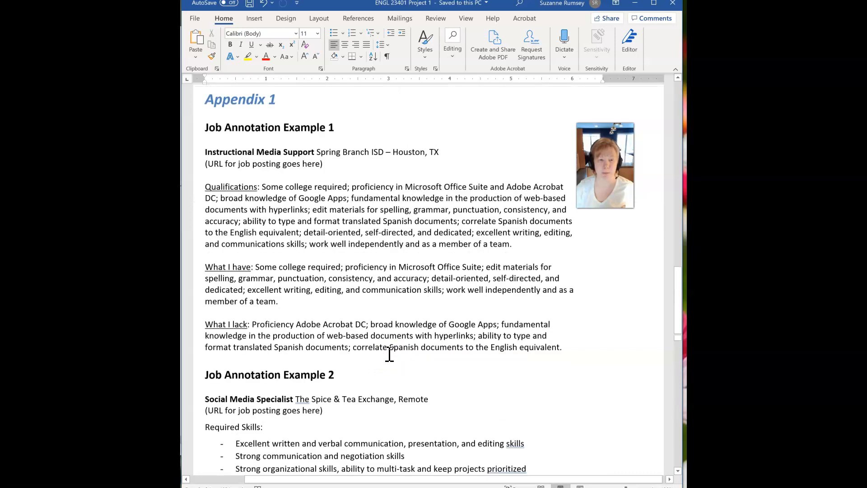
{"action": "scroll", "scroll_direction": "up", "scroll_amount": 3}
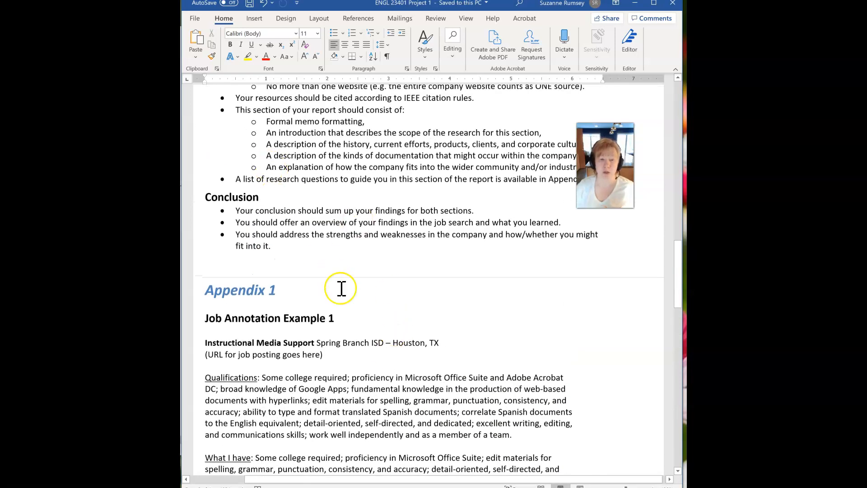
{"action": "mouse_move", "coordinate": [341, 255]}
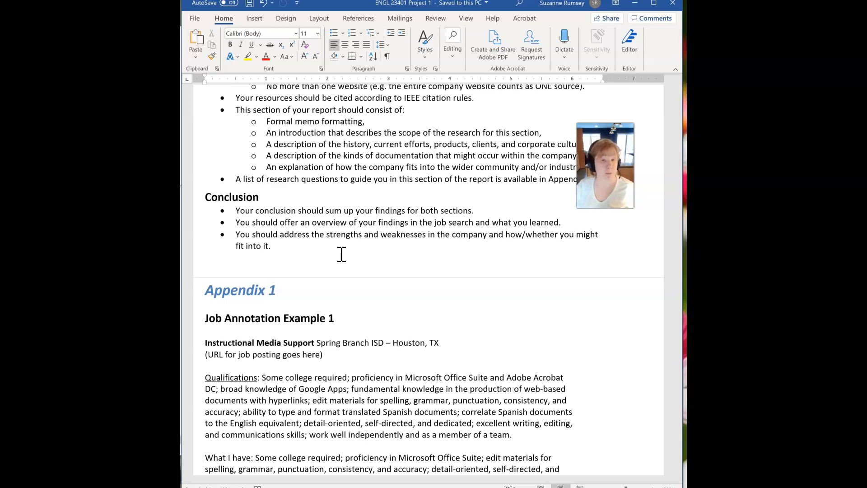
{"action": "scroll", "scroll_direction": "up", "scroll_amount": 3}
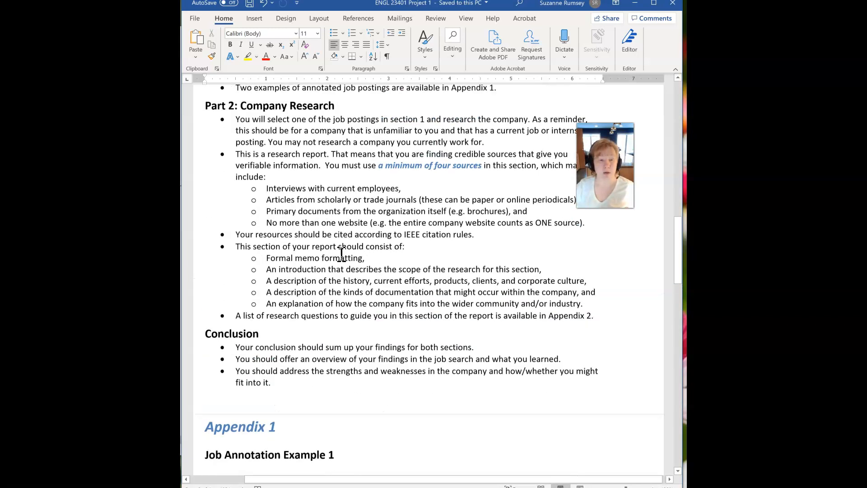
Scroll up to Part 1 and select the phrase "brief written introduction"
{"action": "scroll", "scroll_direction": "up", "scroll_amount": 3}
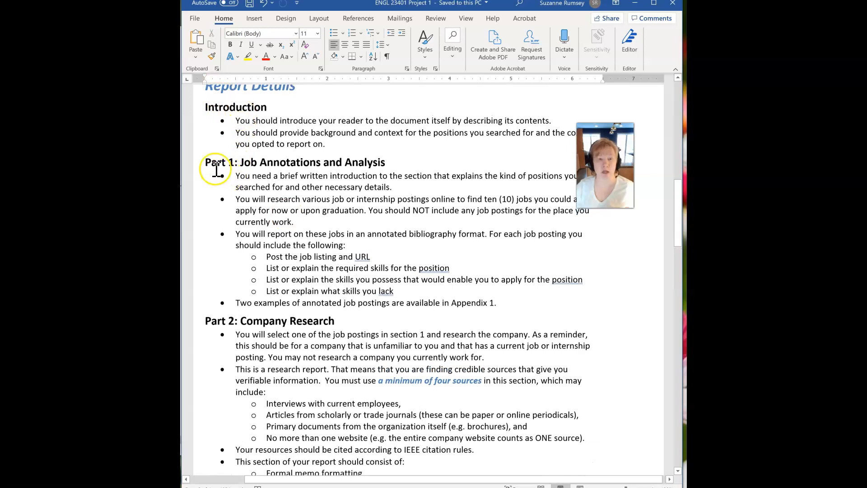
{"action": "mouse_move", "coordinate": [272, 198]}
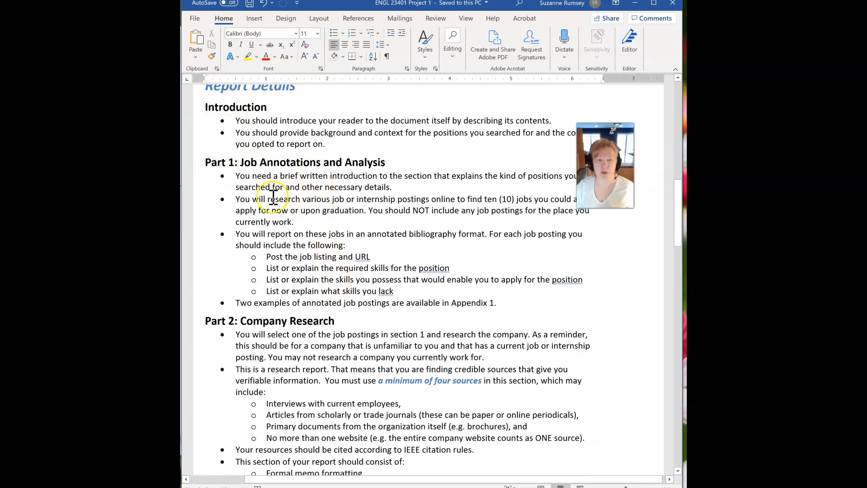
{"action": "left_click_drag", "start_coordinate": [280, 176], "coordinate": [379, 176]}
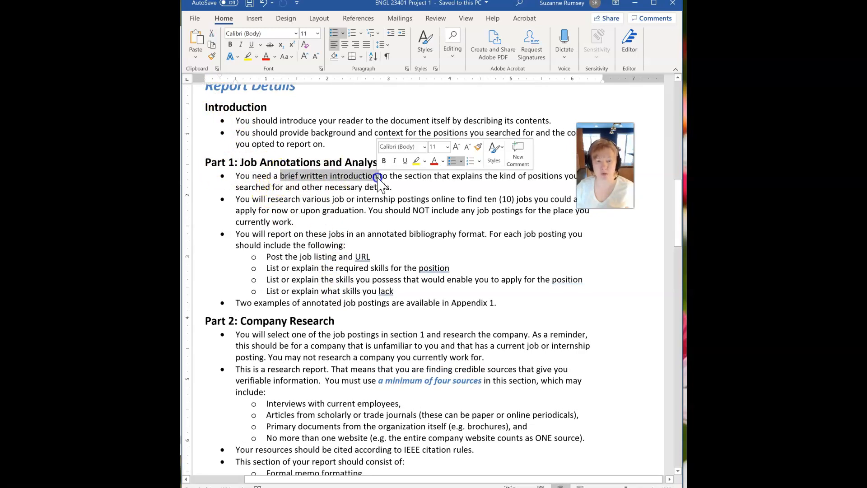
{"action": "left_click", "coordinate": [372, 252]}
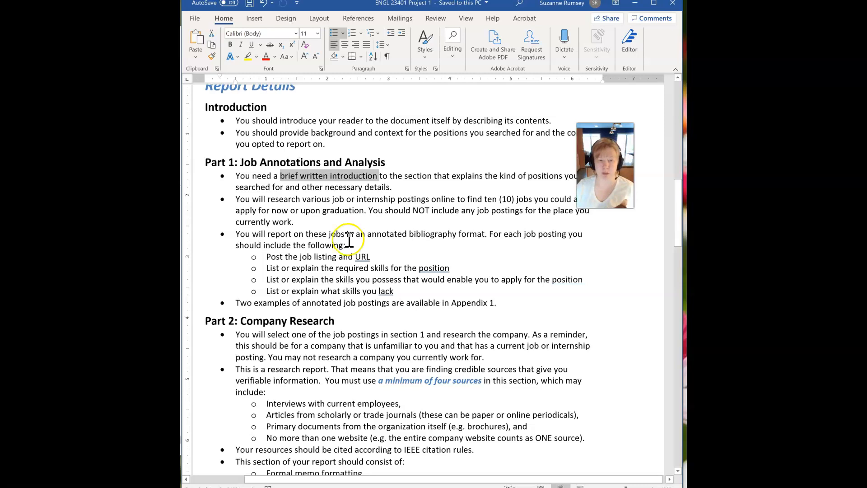
{"action": "scroll", "scroll_direction": "down", "scroll_amount": 3}
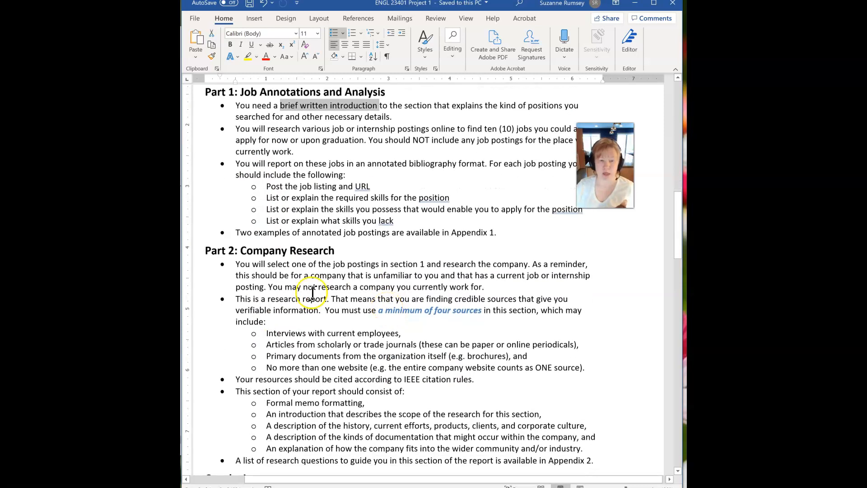